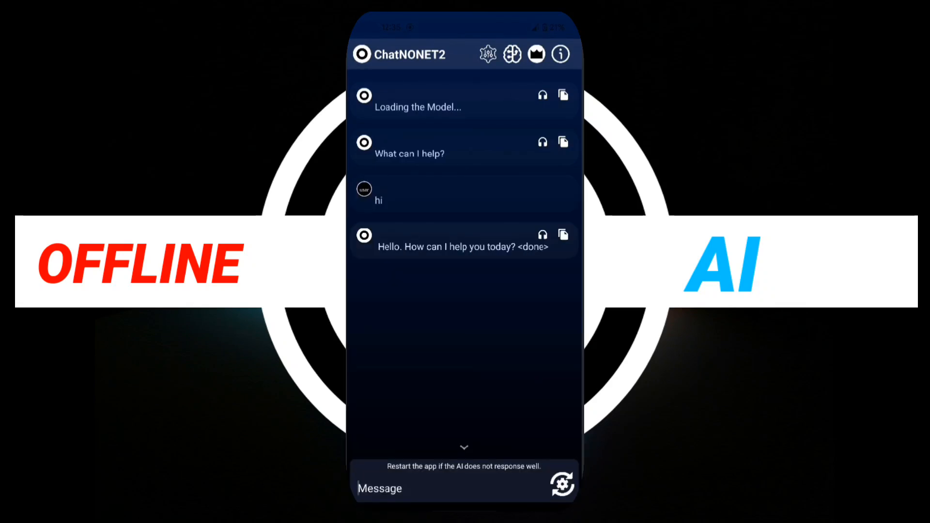
- Reset the chat so only the loading and greeting messages remain
left_click(561, 484)
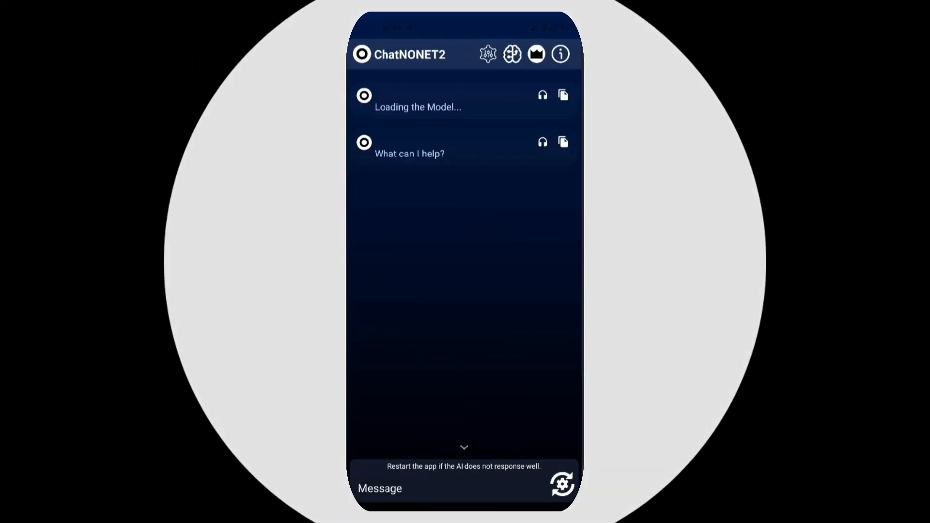
- Ask the chatbot 'who is Elon' and 'who is invented the first' and send the question
type("who is Elon")
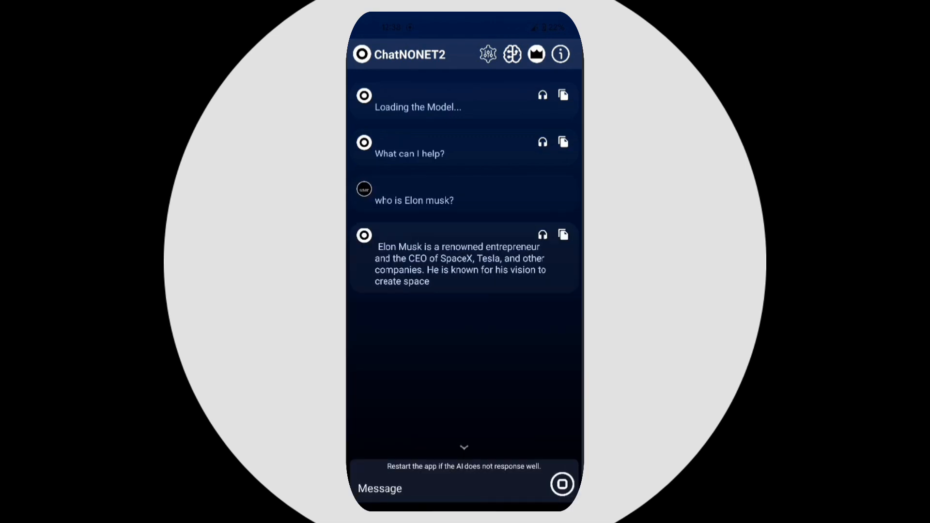
type("who is invented the first")
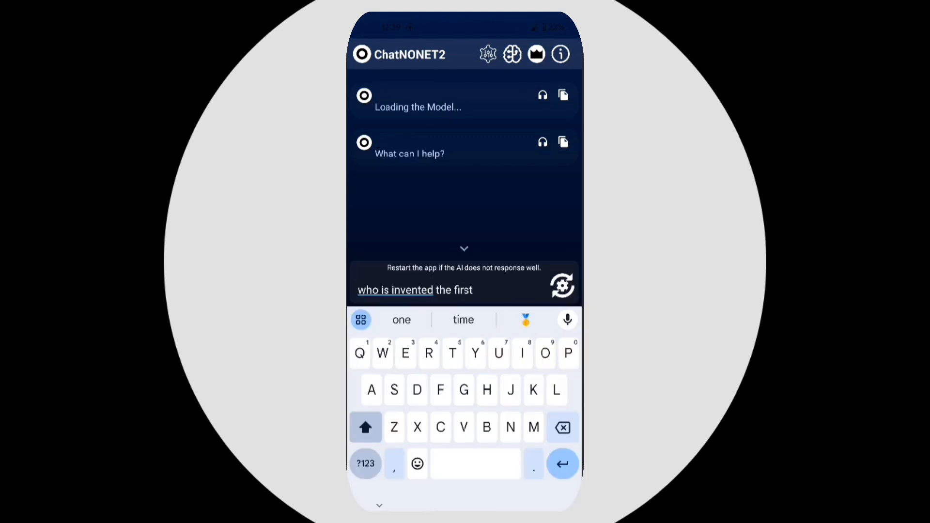
left_click(562, 285)
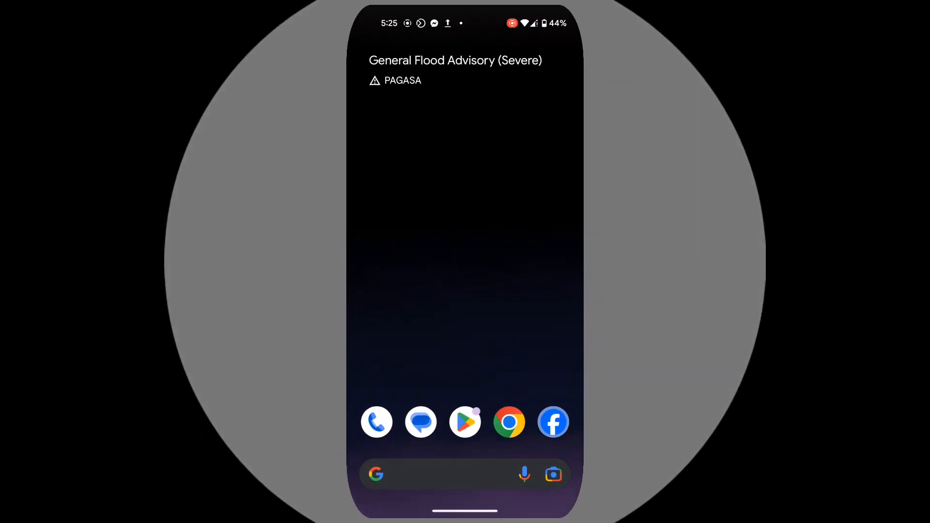
- Message ICT-McaTech 'Can I have ChatNonet2?', reply 'Followed', and follow the ChatNONET2 download link
left_click(553, 422)
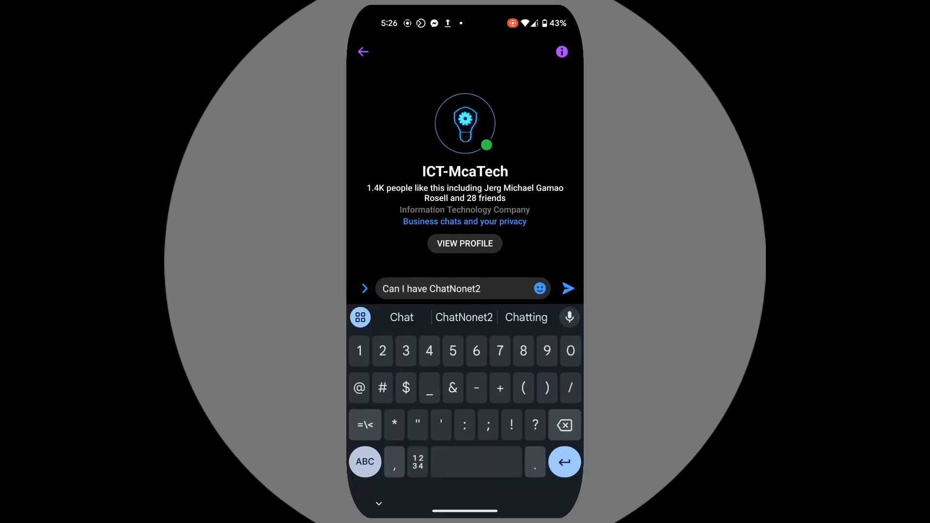
type("?")
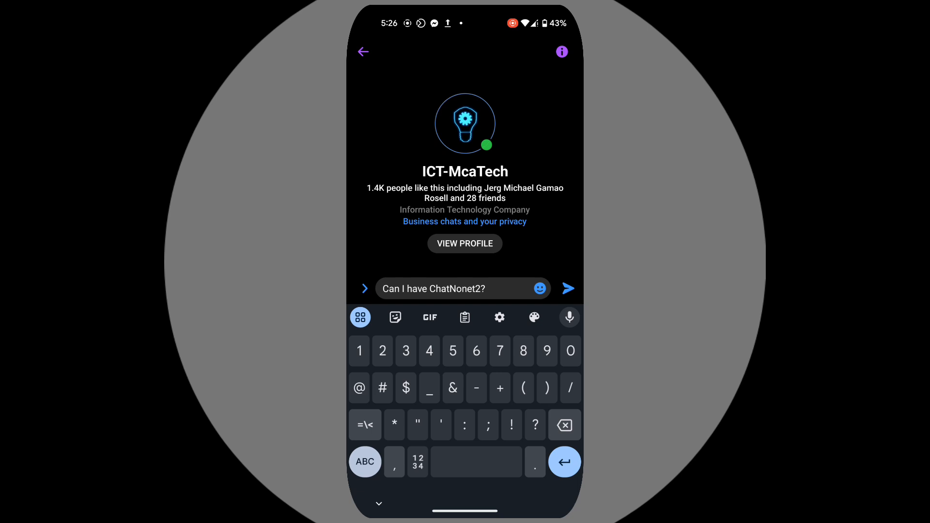
left_click(566, 289)
type("Followe")
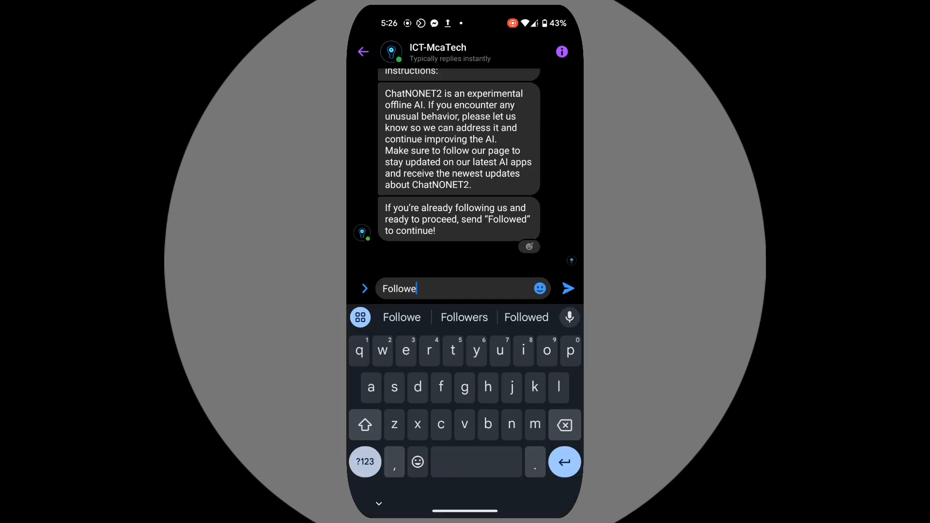
left_click(566, 288)
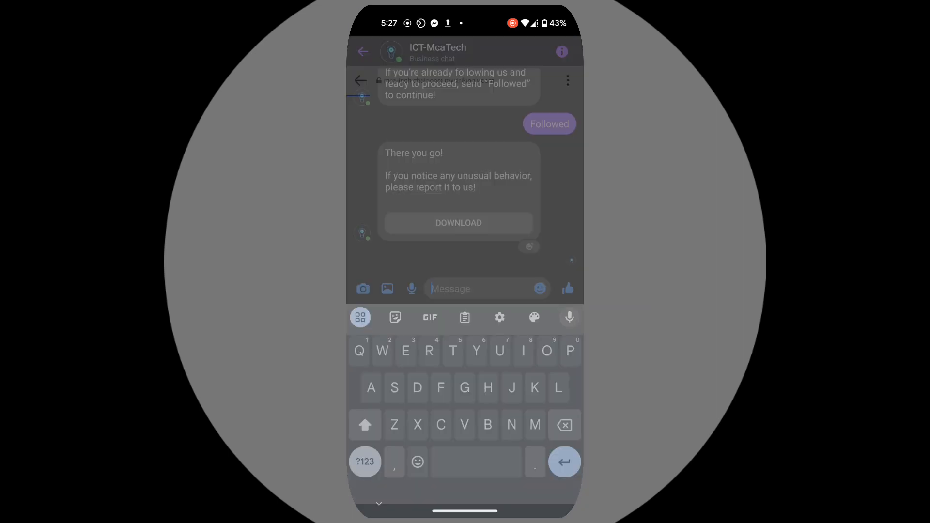
left_click(458, 223)
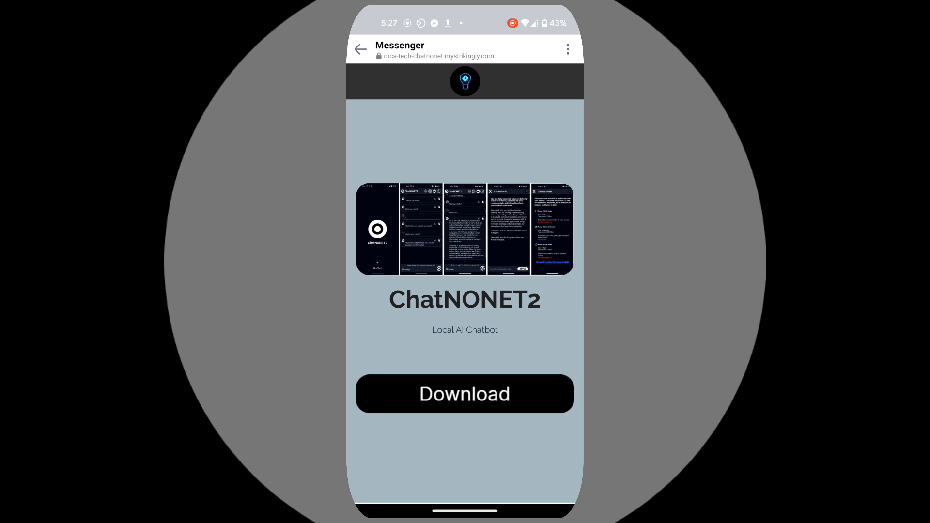
- Download and launch ChatNONET2, accept its disclaimer and terms, and begin using the app
left_click(465, 394)
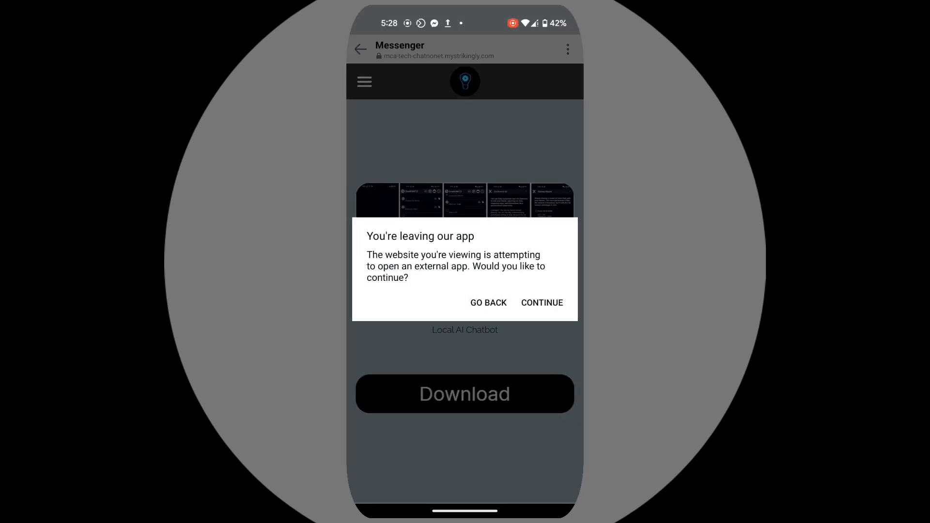
left_click(542, 302)
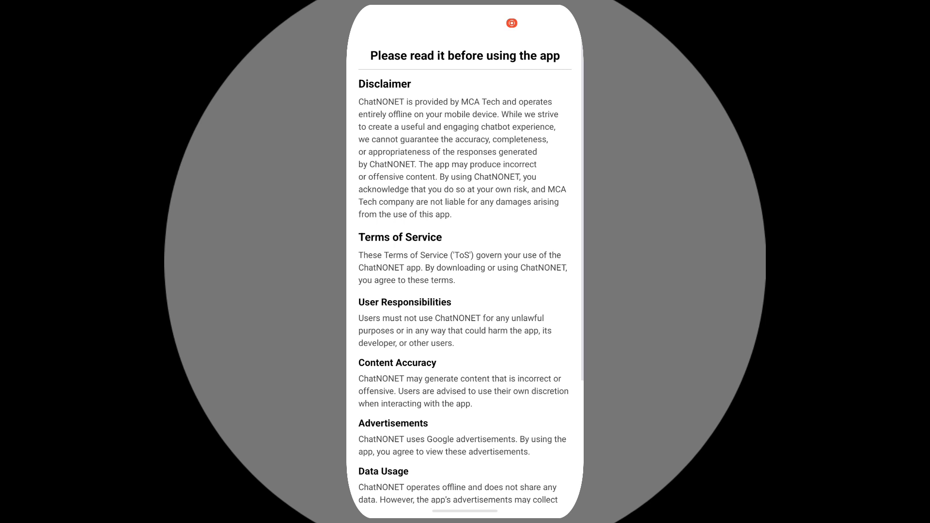
scroll("down", 3)
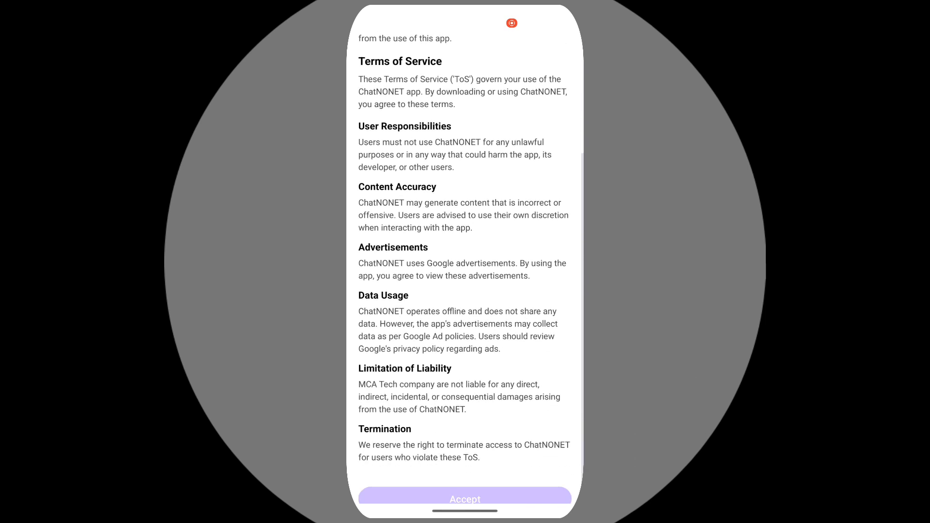
left_click(465, 498)
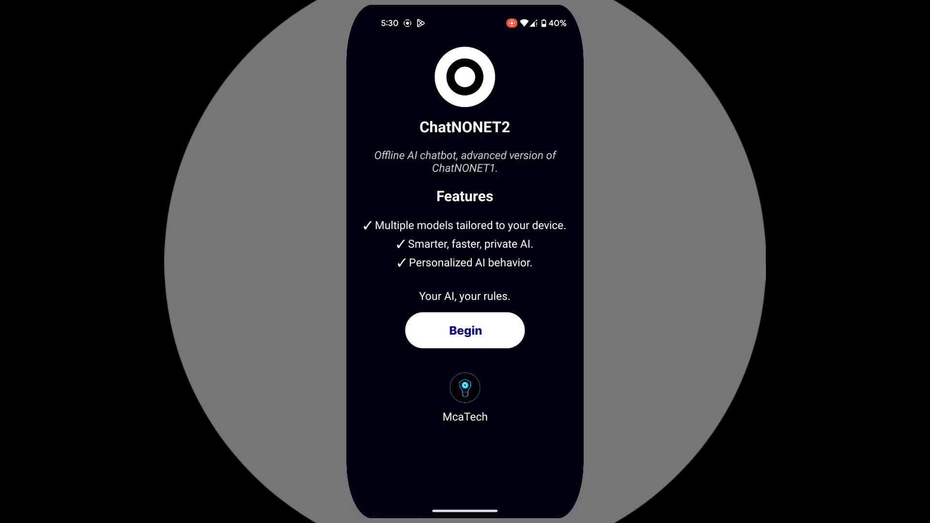
left_click(464, 330)
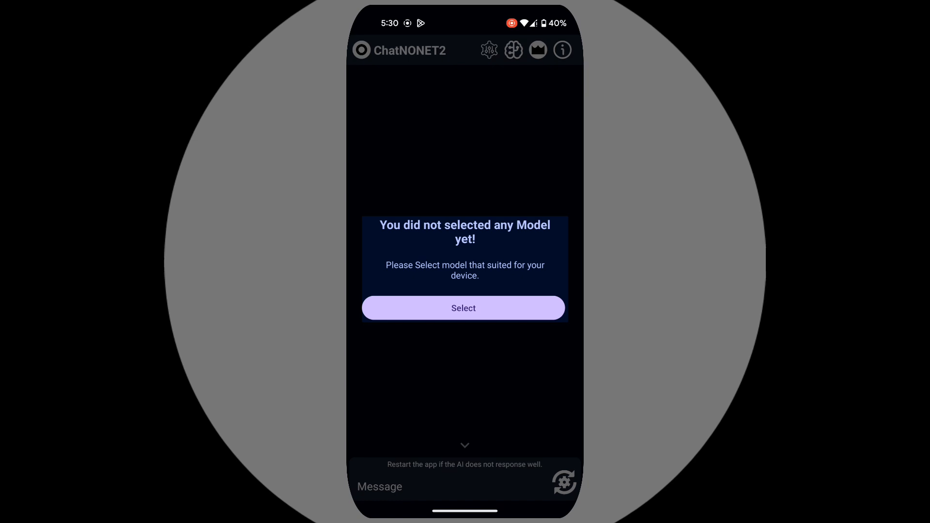
- Choose a model from the Choose Model list and confirm Yes to download it
left_click(463, 307)
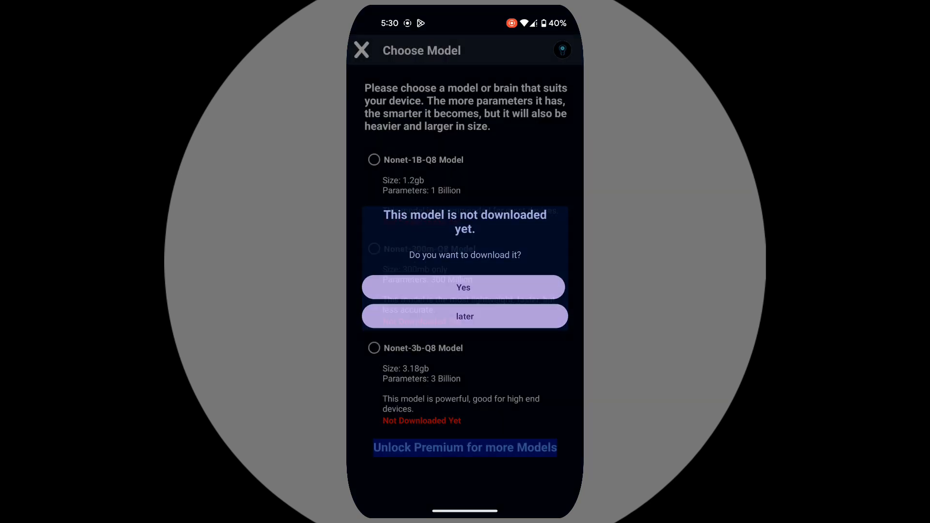
left_click(464, 287)
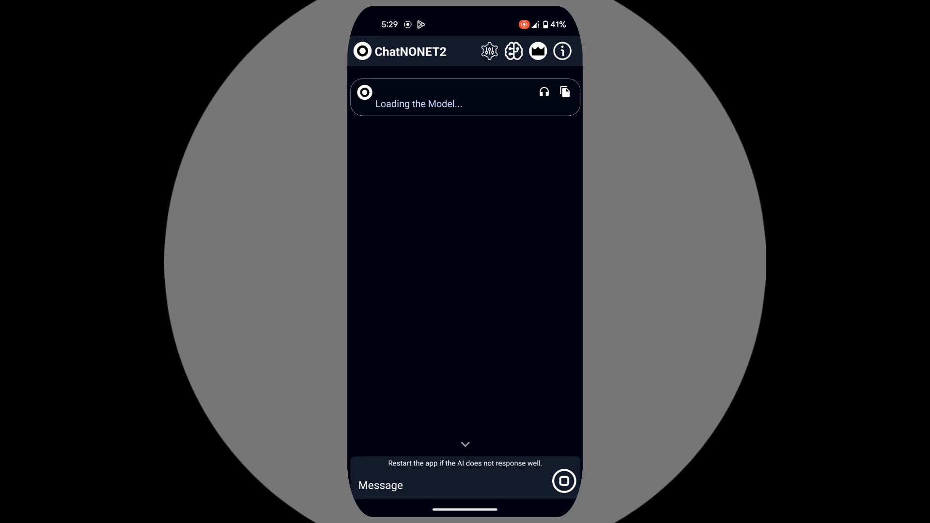